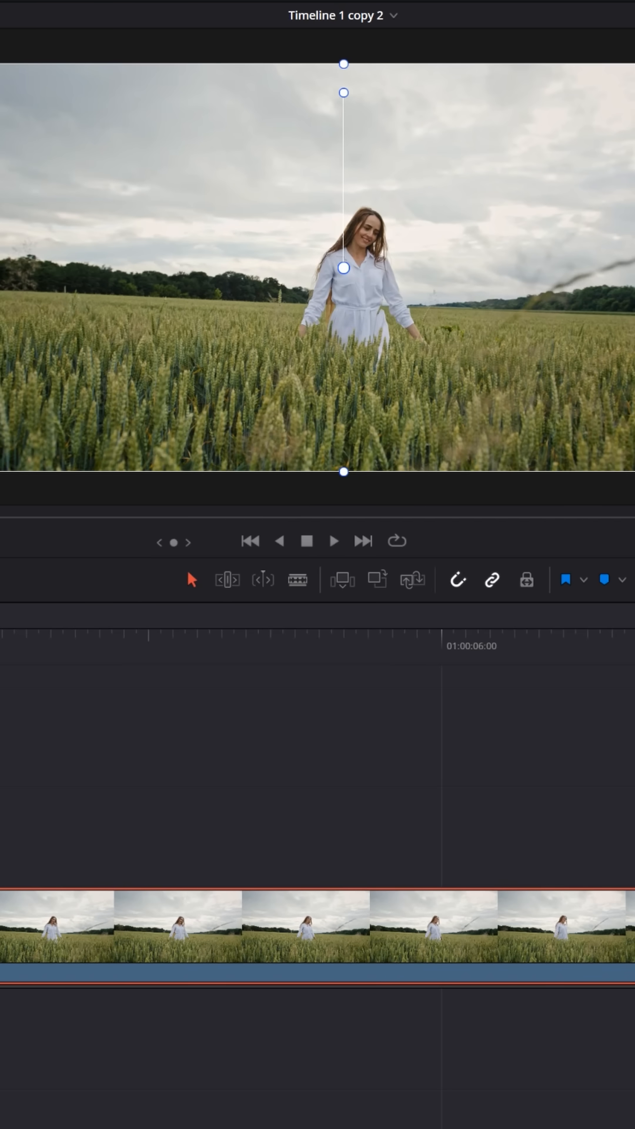
Park the playhead near the start of the field clip where the zoom begins
{"action": "left_click", "coordinate": [333, 541]}
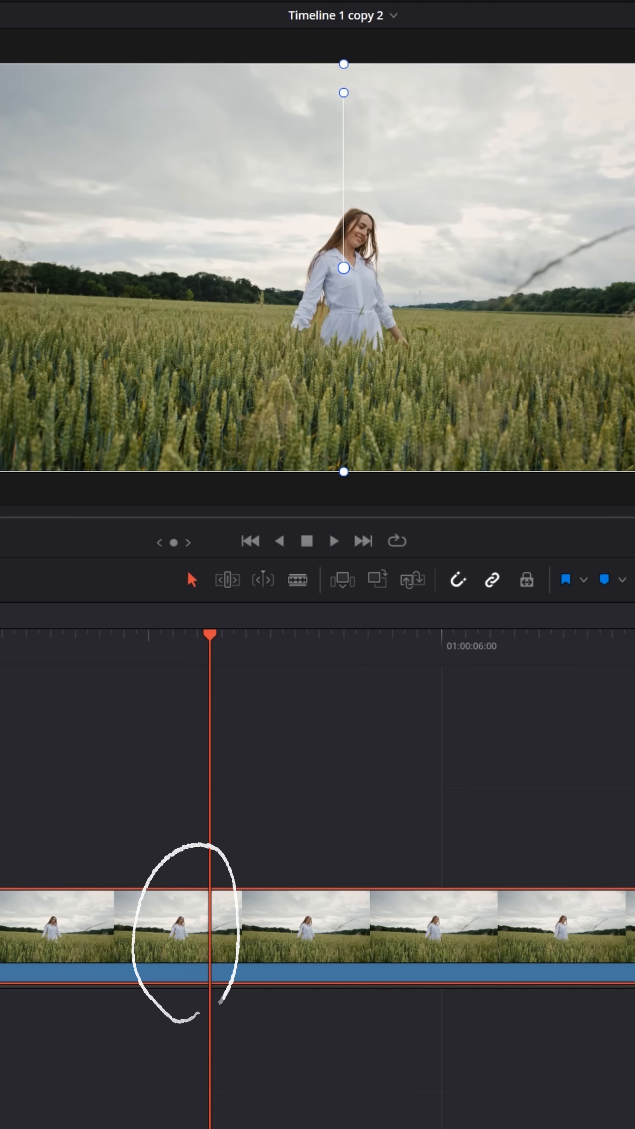
{"action": "left_click", "coordinate": [504, 47]}
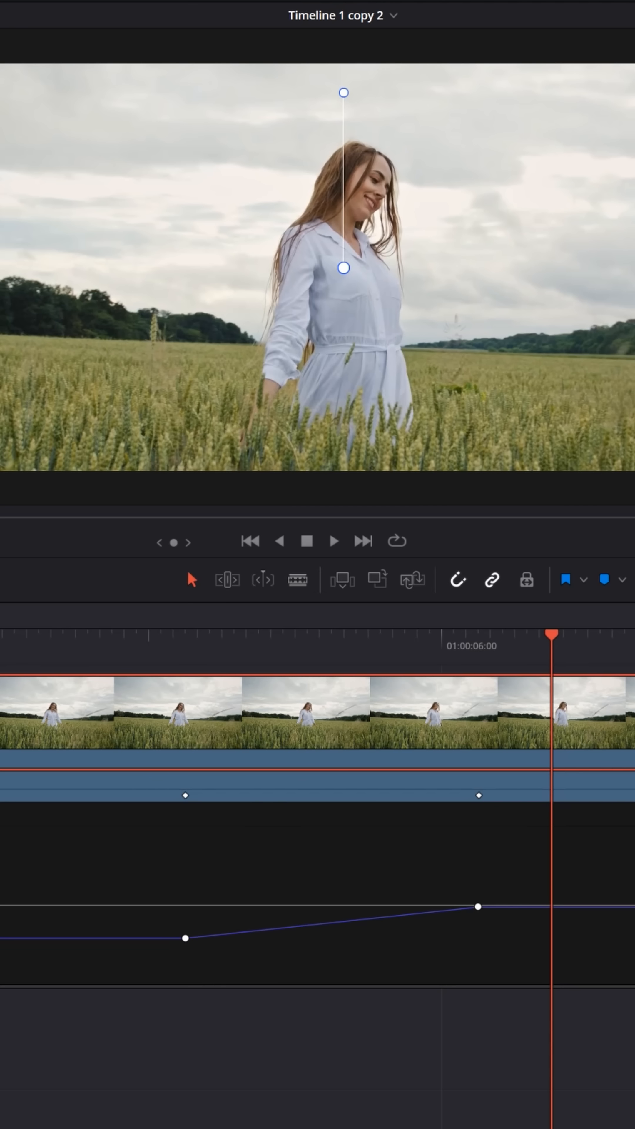
Return the playhead to the first zoom keyframe and play back the push-in
{"action": "left_click", "coordinate": [333, 540]}
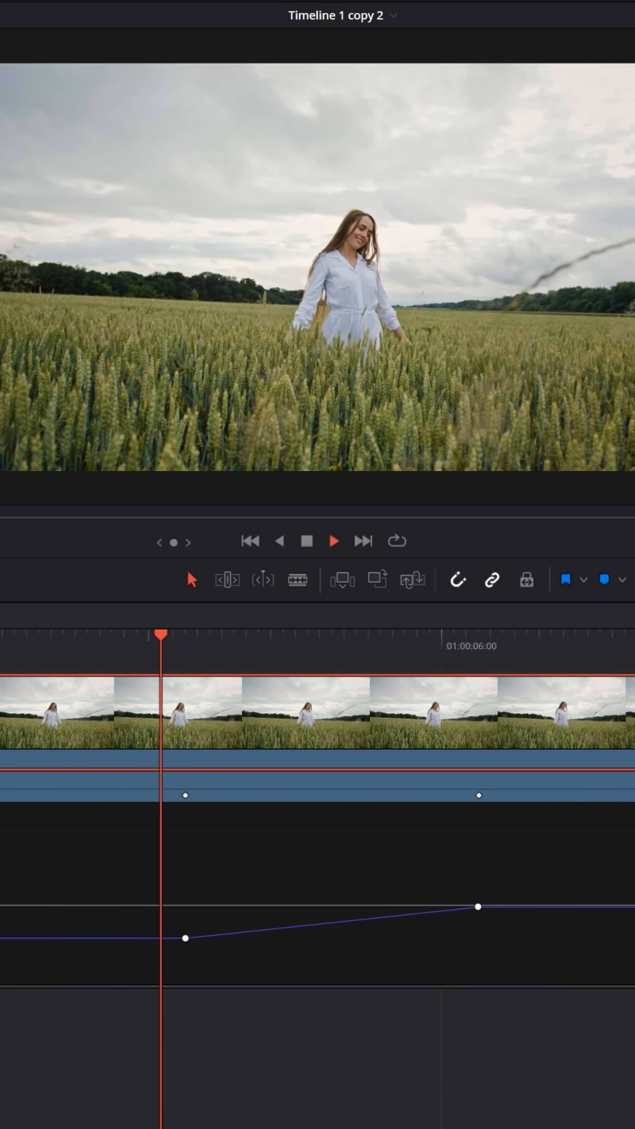